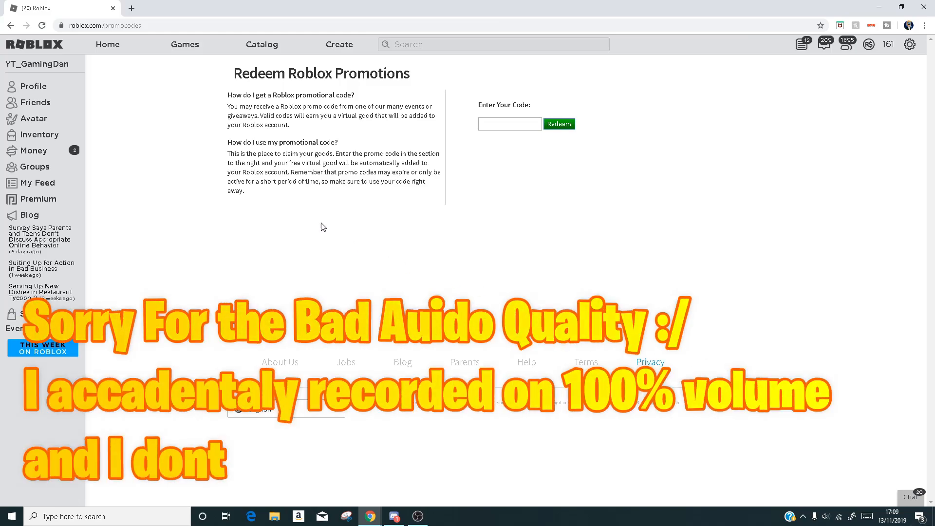
# Review the note about expiring codes and focus the Enter Your Code box.
pyautogui.moveTo(352, 181); pyautogui.dragTo(246, 190)
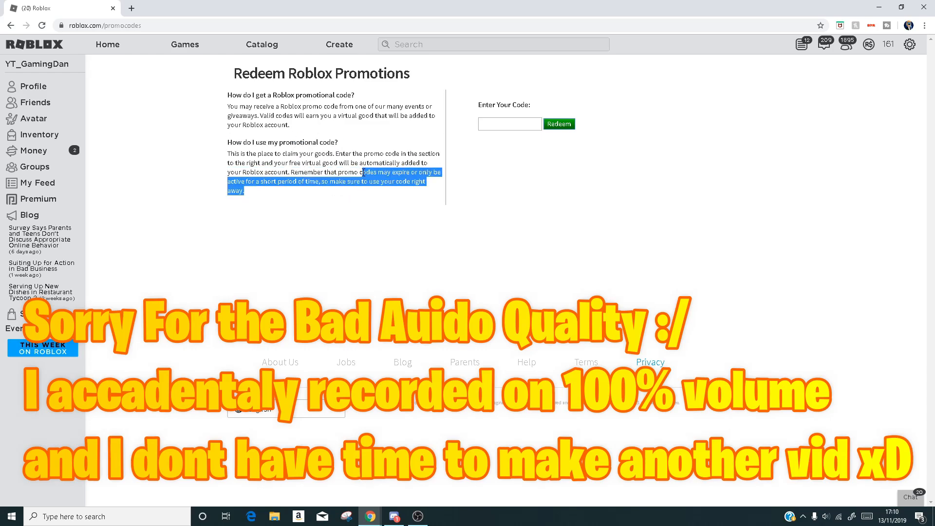
pyautogui.click(405, 155)
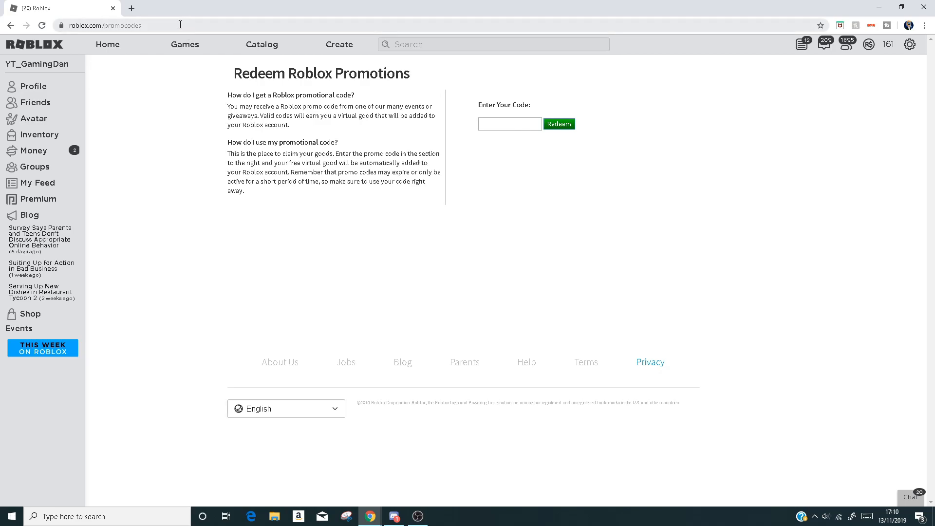
pyautogui.click(107, 25)
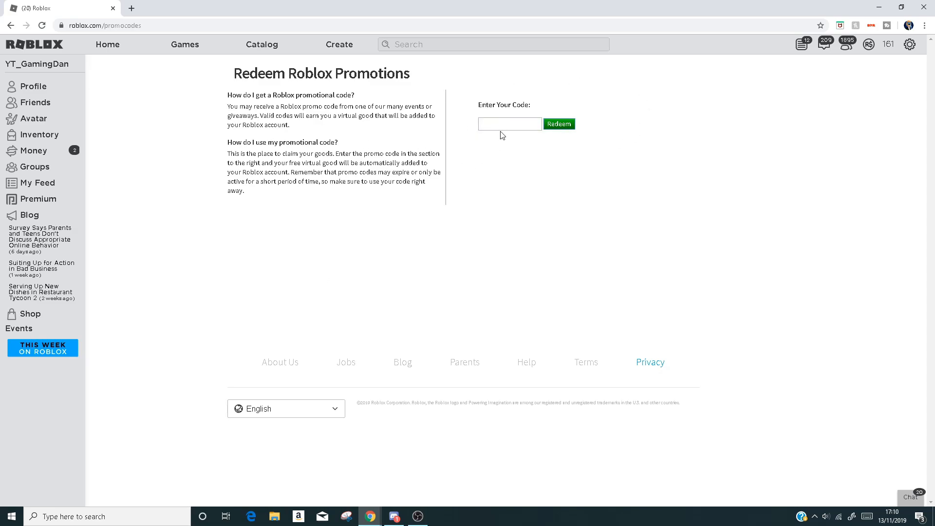
pyautogui.click(502, 128)
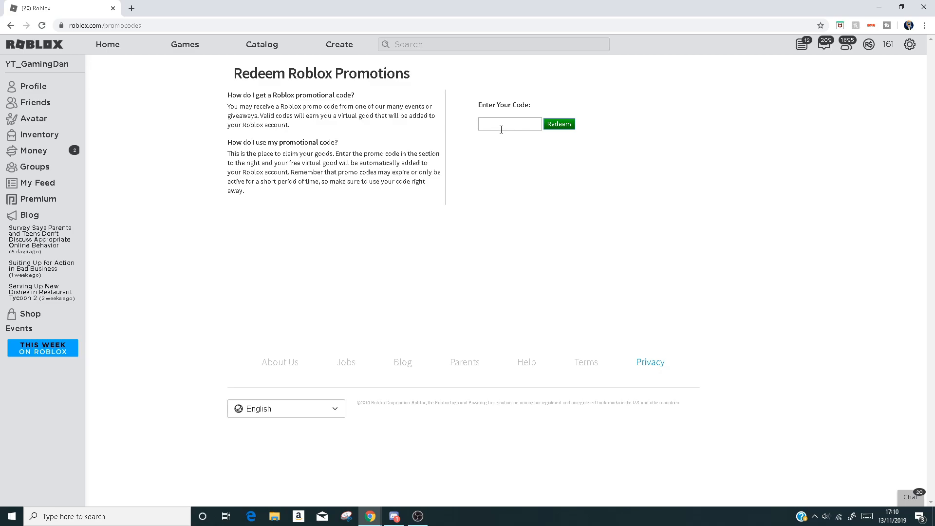
pyautogui.moveTo(489, 129)
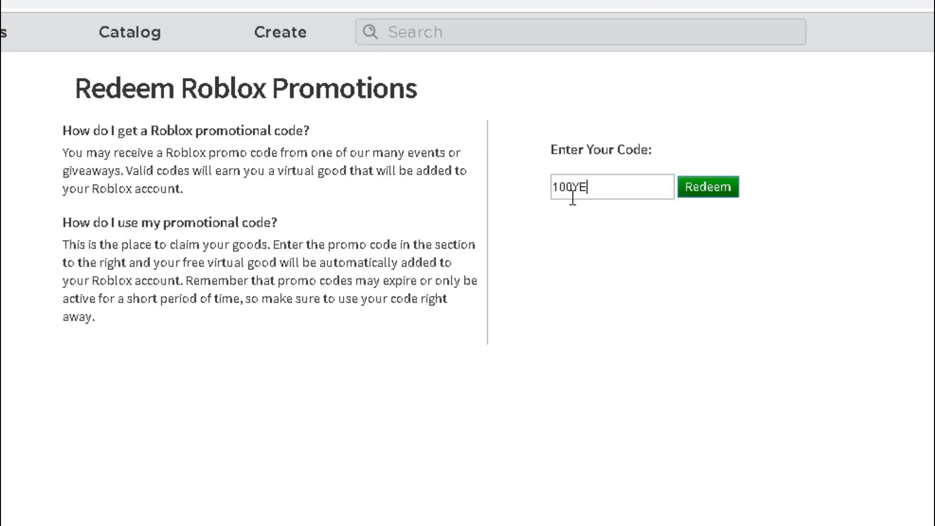
# Enter the code 100YEARSOFNFL and redeem it, getting 'Code already redeemed'.
pyautogui.write('ARSO')
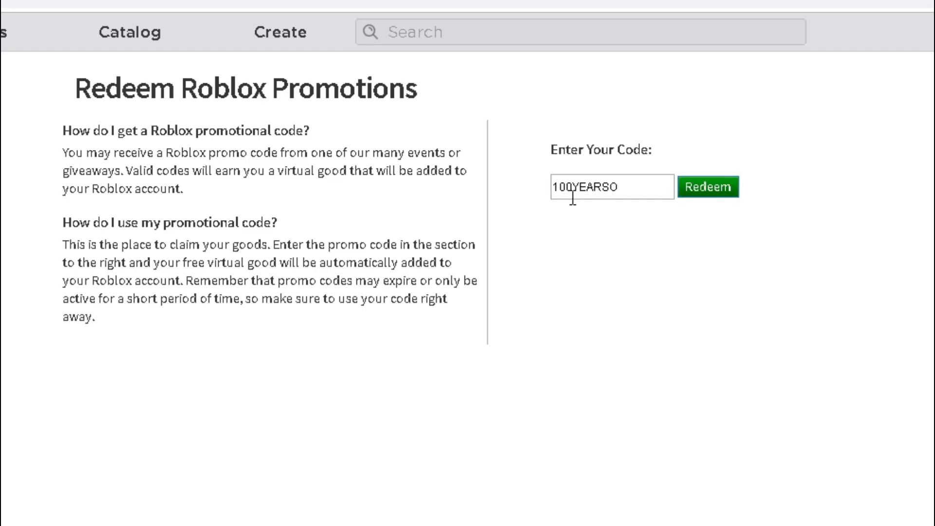
pyautogui.write('FNFL')
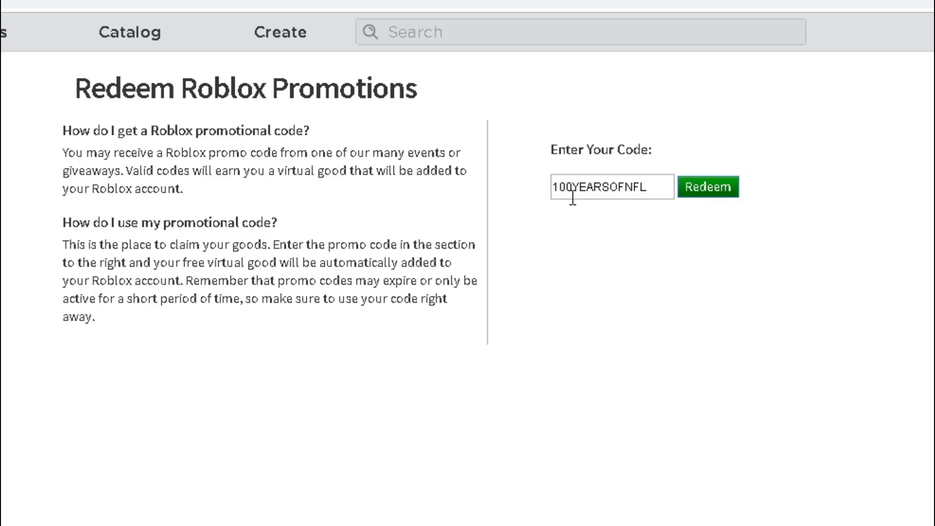
pyautogui.click(708, 186)
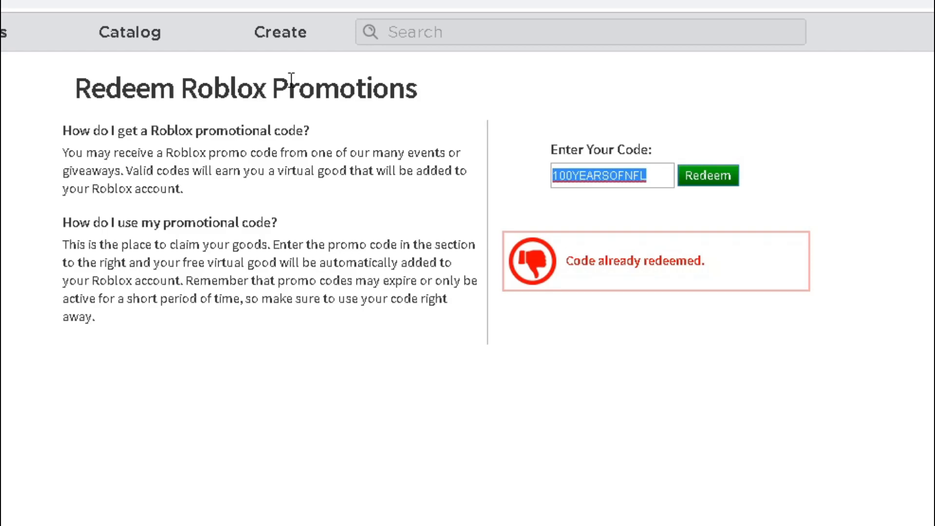
# Enter TARGETOWLPAL2019, correcting a typo, and redeem it, getting 'already redeemed'.
pyautogui.write('T')
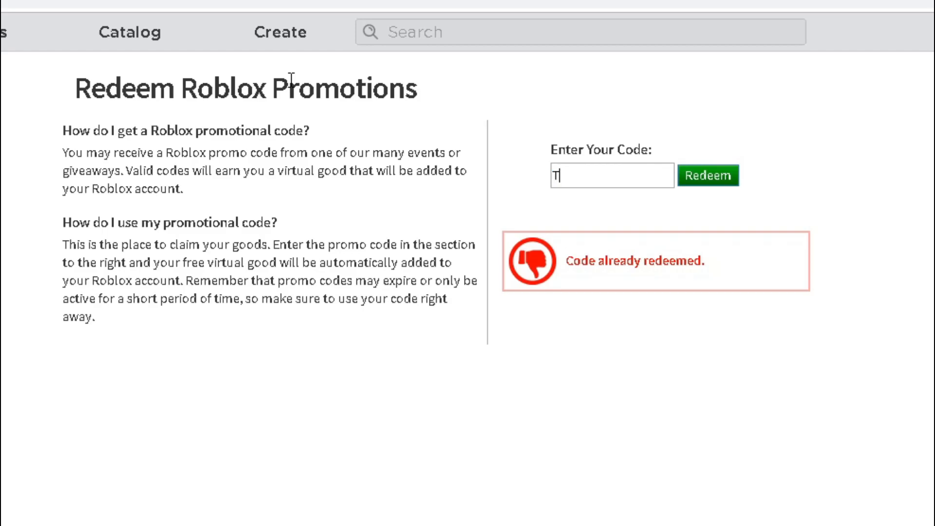
pyautogui.write('E')
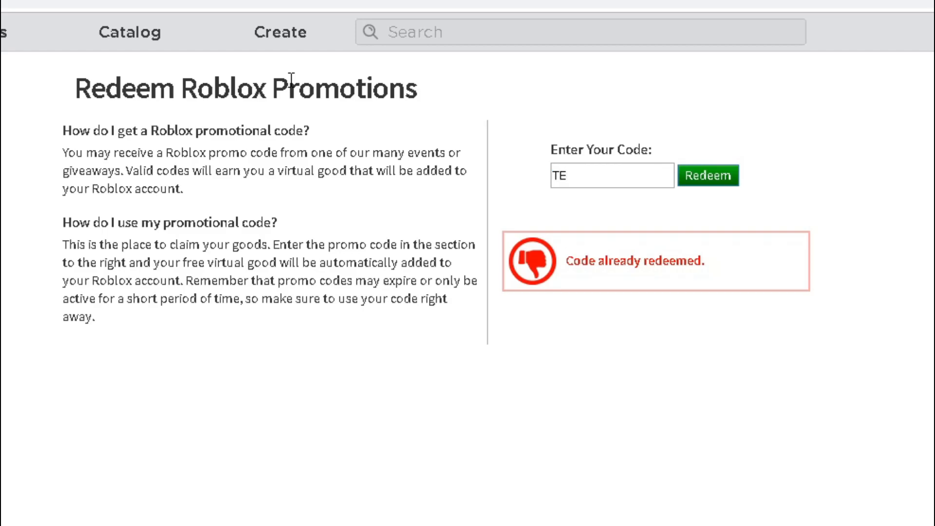
pyautogui.press('Backspace')
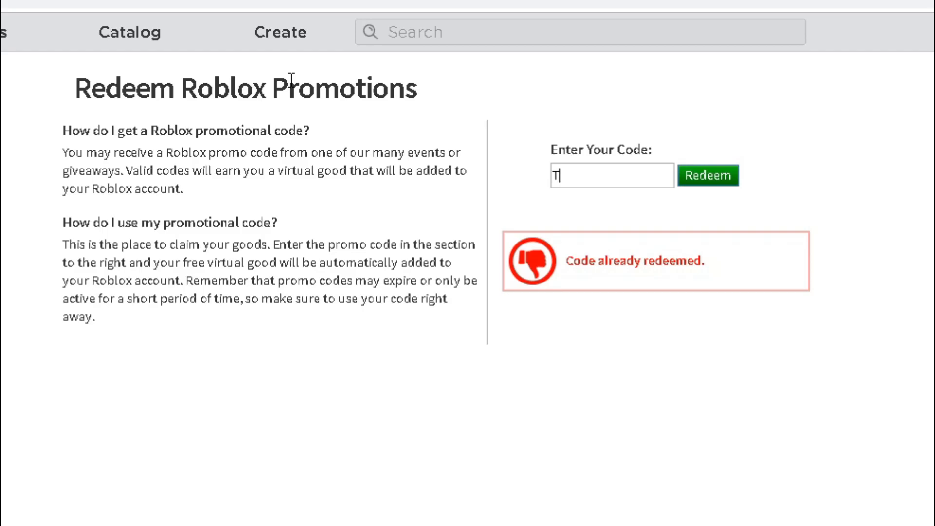
pyautogui.write('ARGETOWLPA')
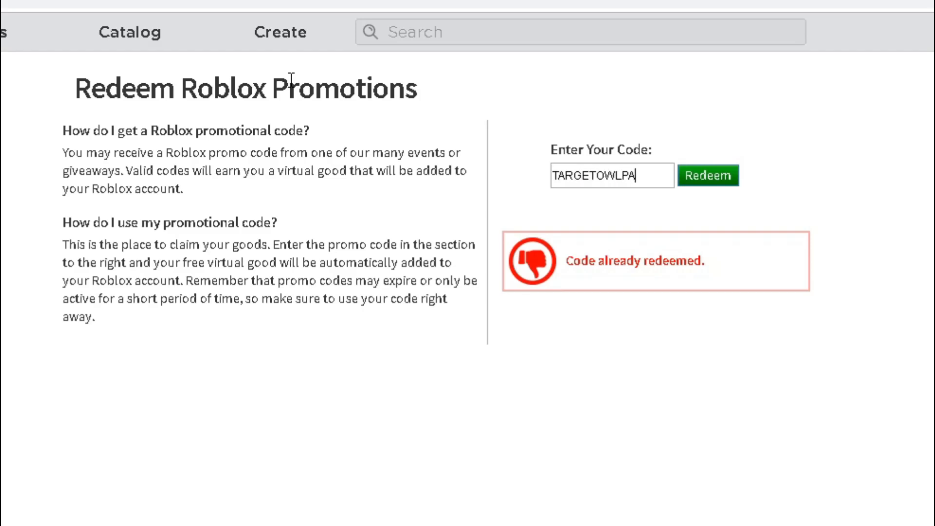
pyautogui.write('L2019')
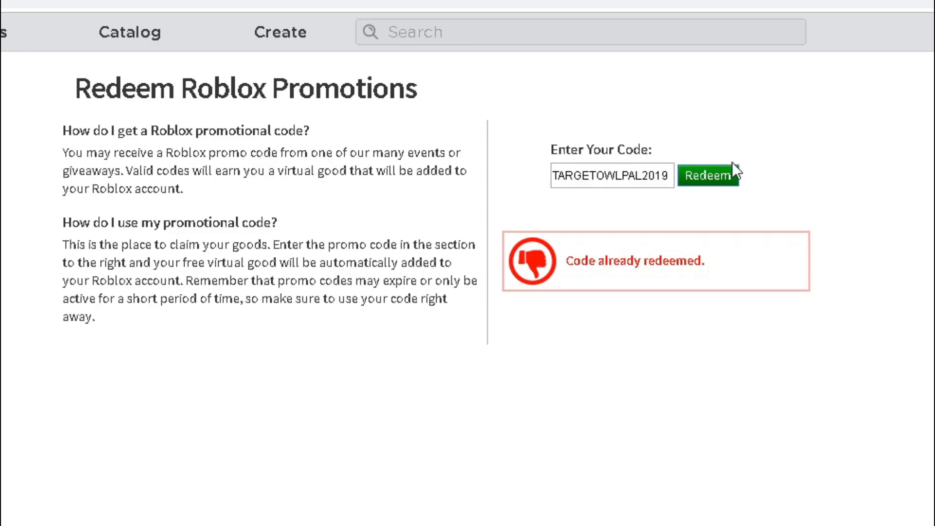
pyautogui.click(554, 176)
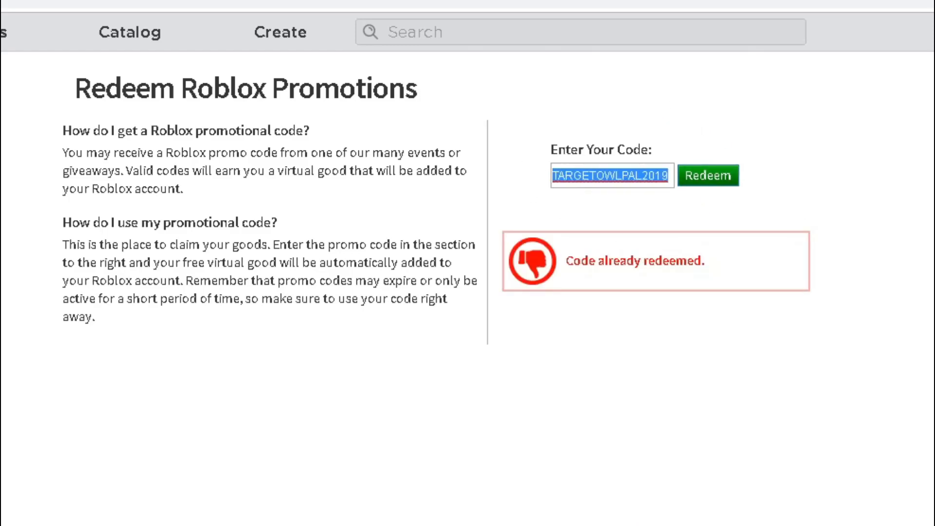
# Enter the GAMESTOPBATPACK code into the code box.
pyautogui.write('GAMESTOPBA')
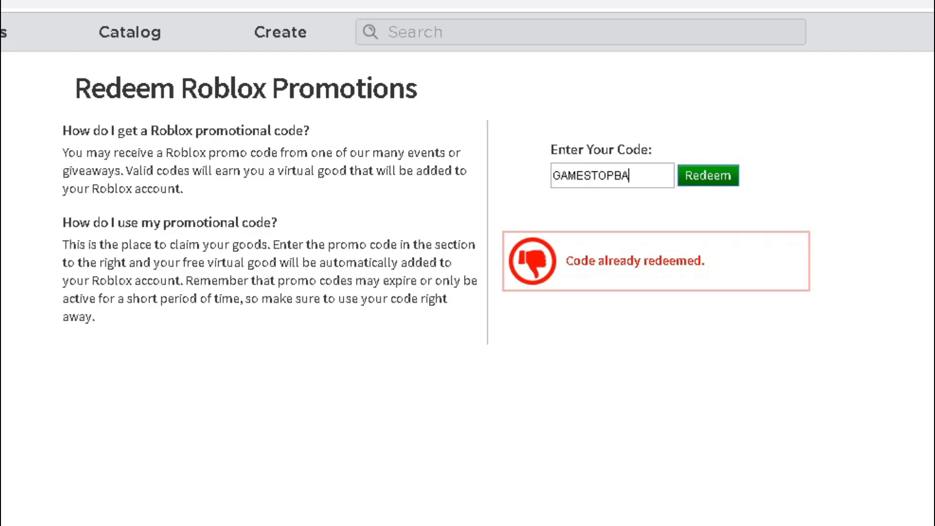
pyautogui.write('TPACK2')
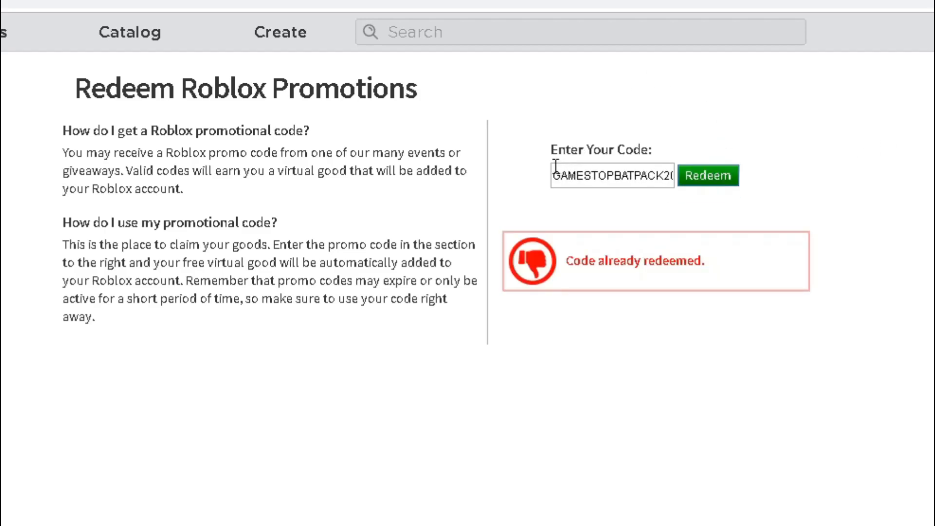
pyautogui.write('S')
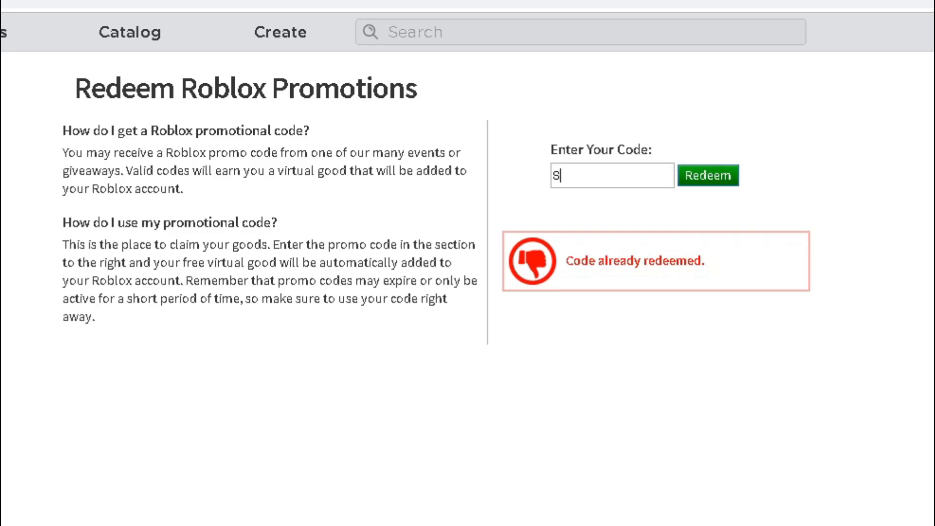
pyautogui.write('MYT')
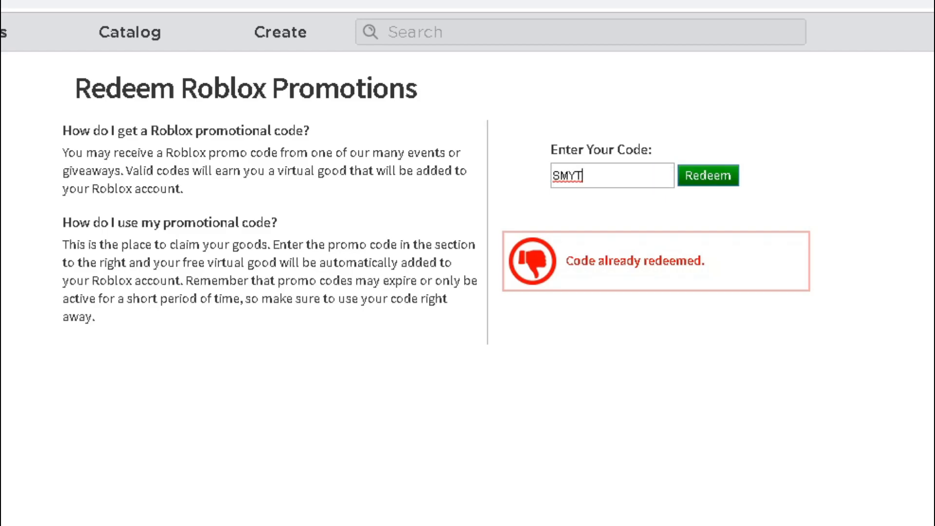
pyautogui.write('HSSHADES2019')
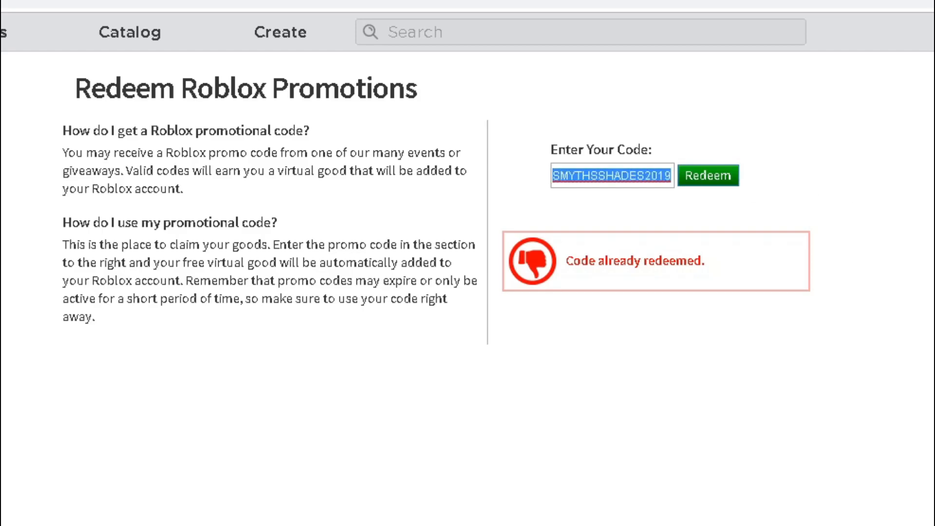
# Enter and redeem TWEETROBLOX and then SPIDERCOLA, both already redeemed.
pyautogui.write('TWEETROBLOX')
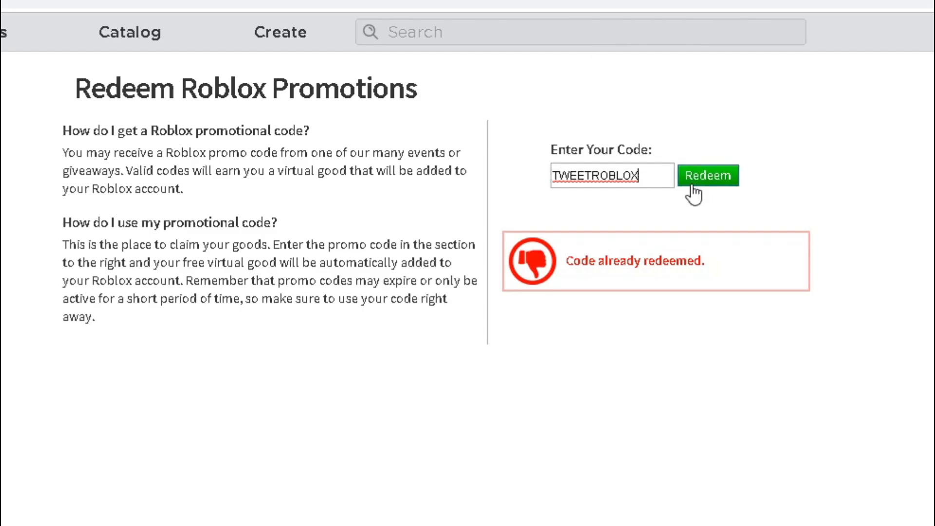
pyautogui.doubleClick(596, 176)
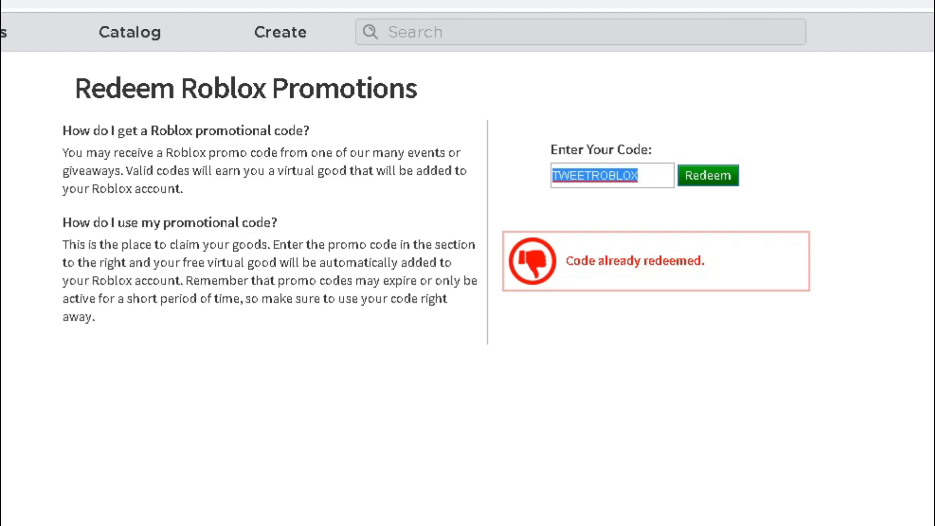
pyautogui.write('s')
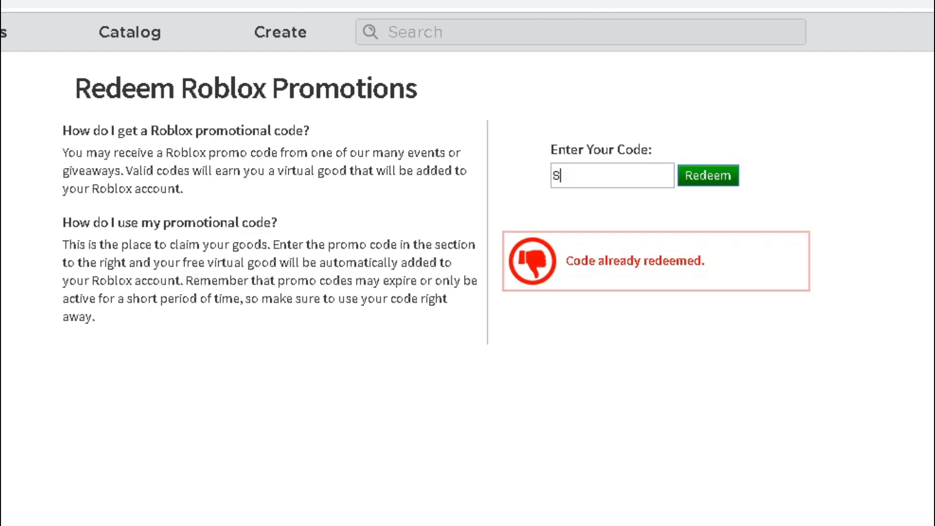
pyautogui.write('PIDERCOLA')
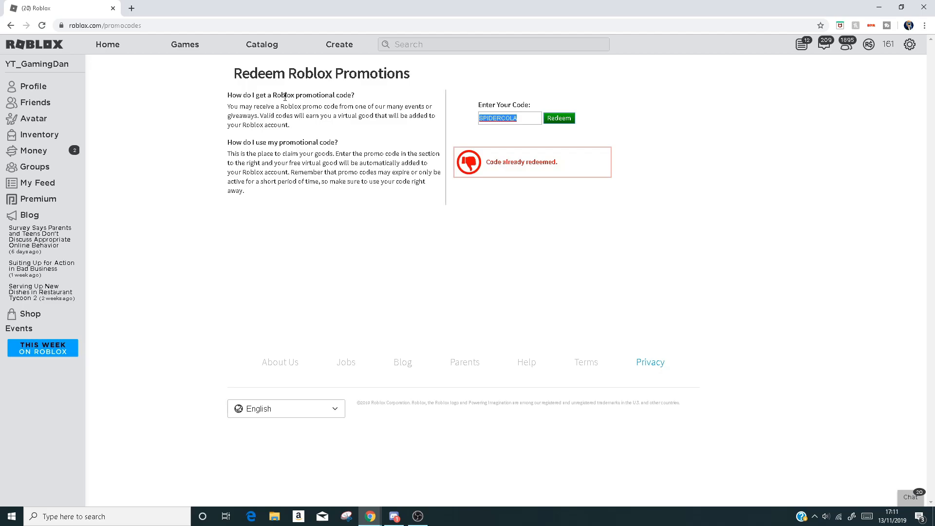
pyautogui.moveTo(279, 106)
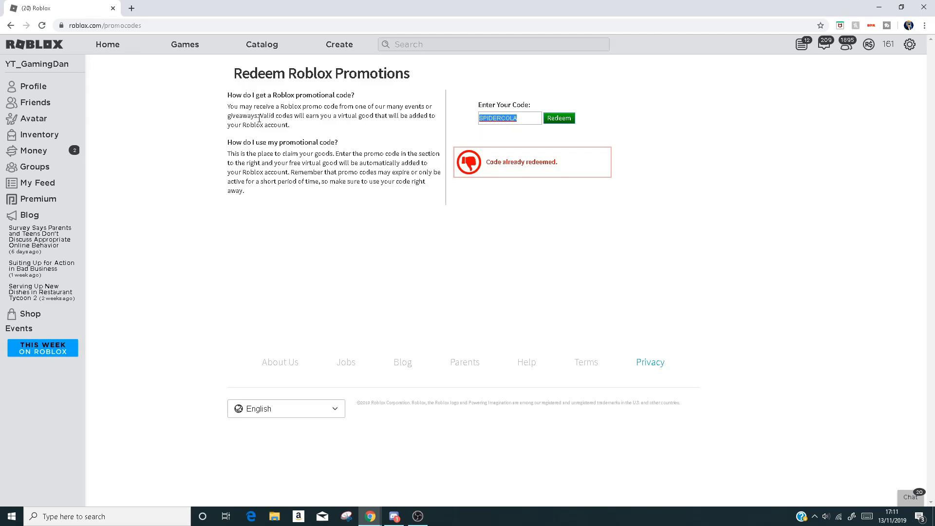
# Show the site language list at the page bottom, English still selected.
pyautogui.click(287, 409)
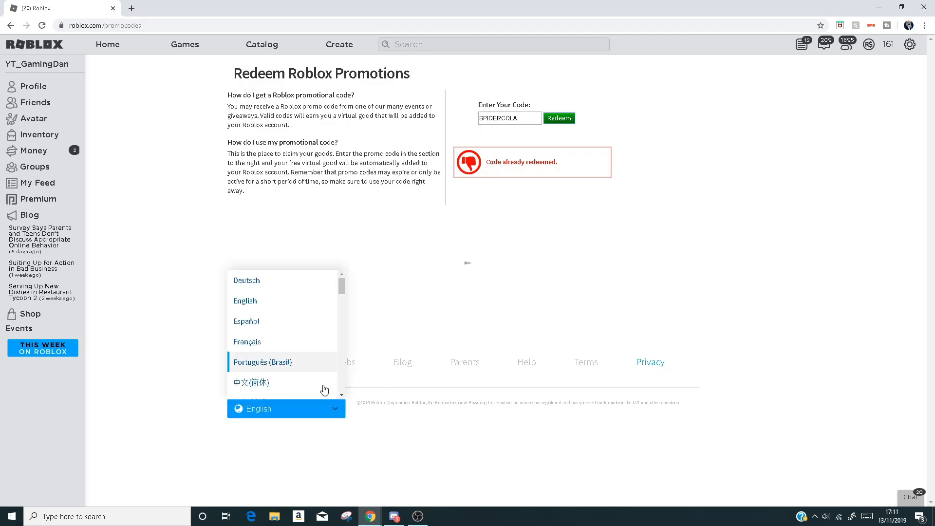